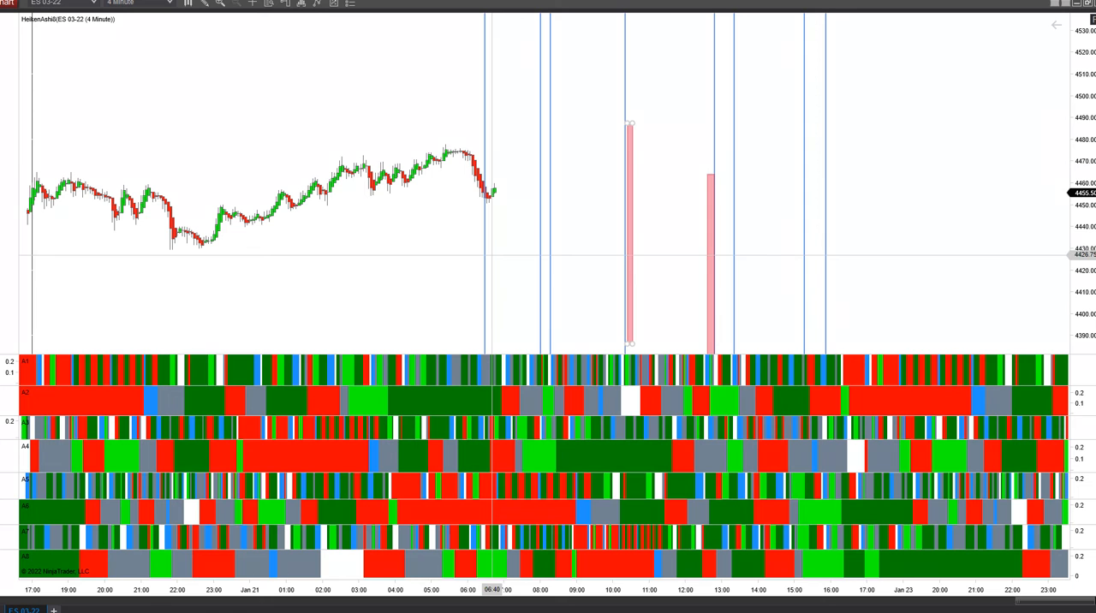
pyautogui.moveTo(491, 272)
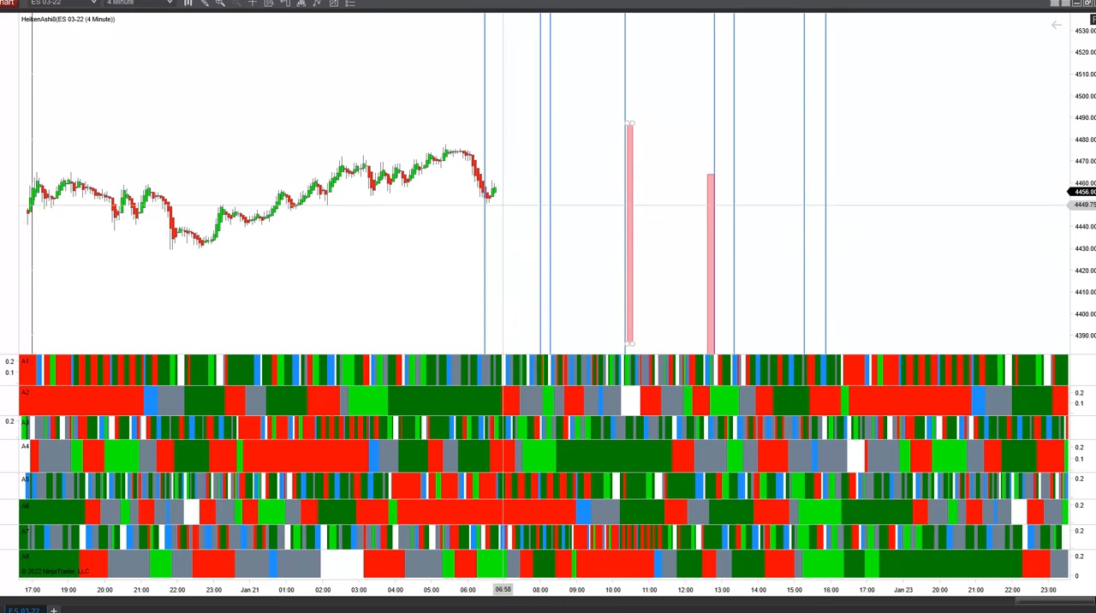
pyautogui.moveTo(493, 203)
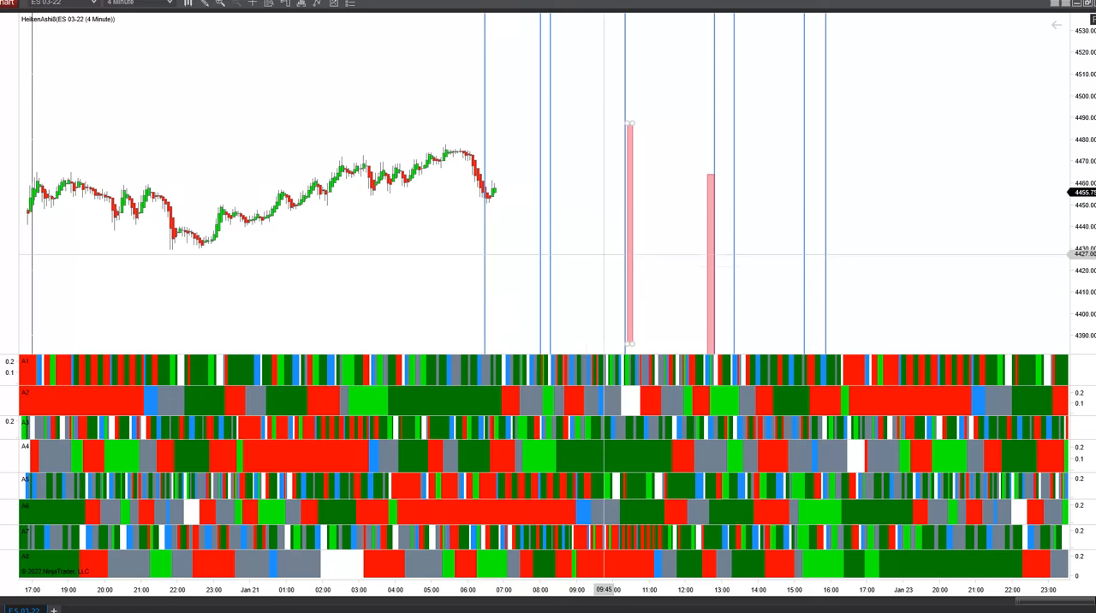
pyautogui.moveTo(545, 257)
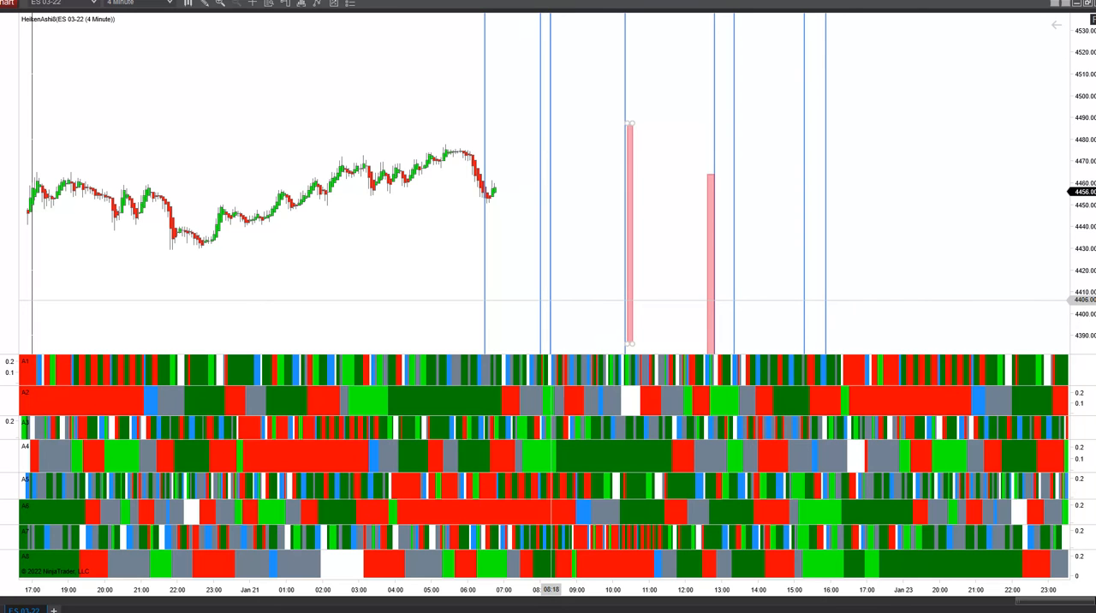
pyautogui.moveTo(545, 300)
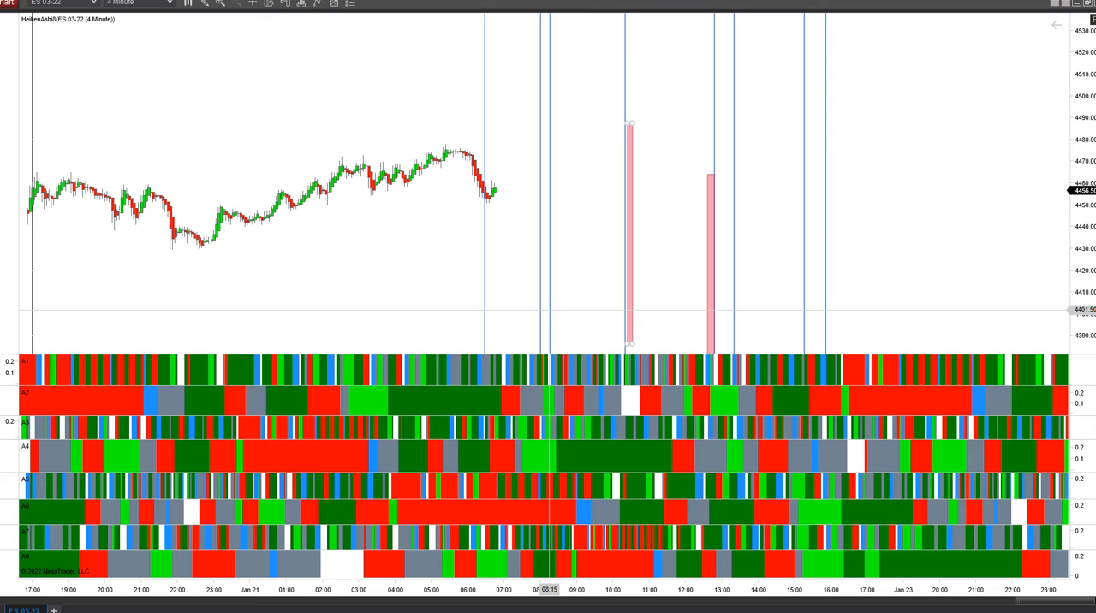
pyautogui.moveTo(603, 308)
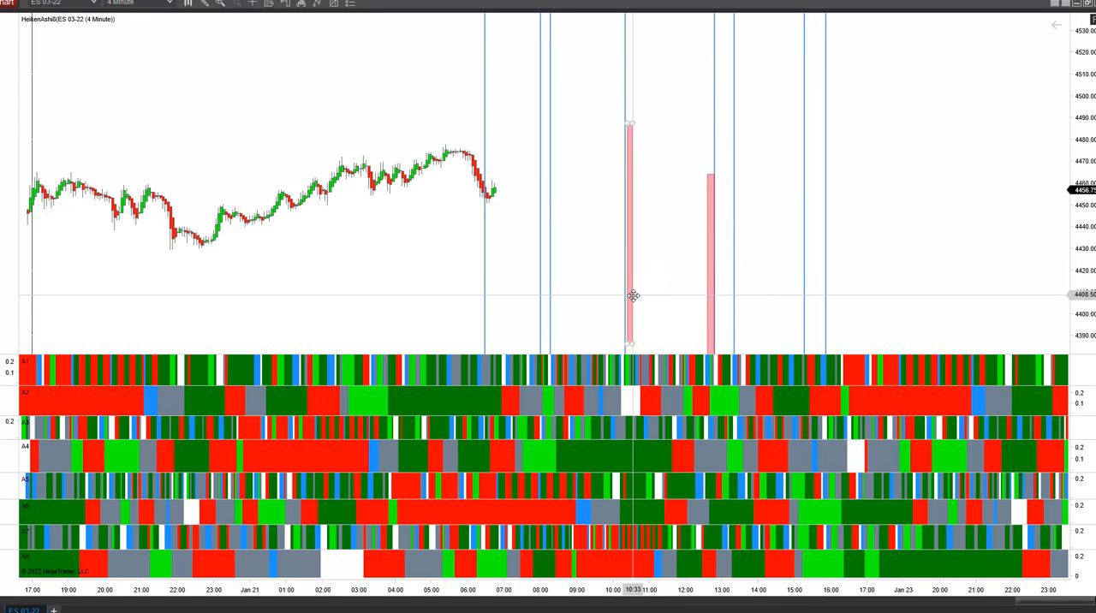
pyautogui.moveTo(631, 298)
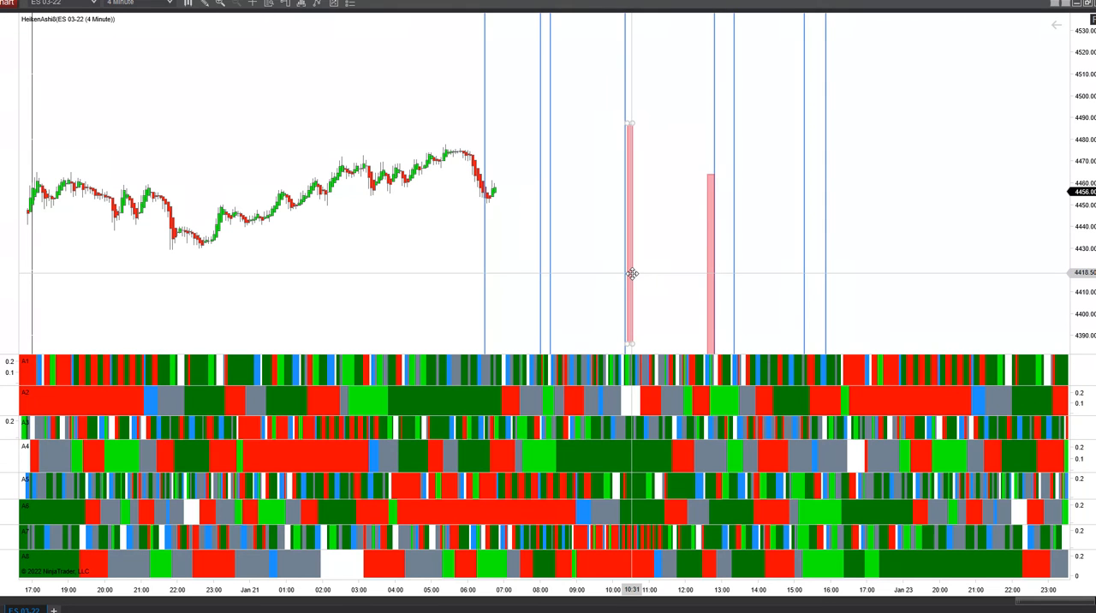
pyautogui.moveTo(591, 274)
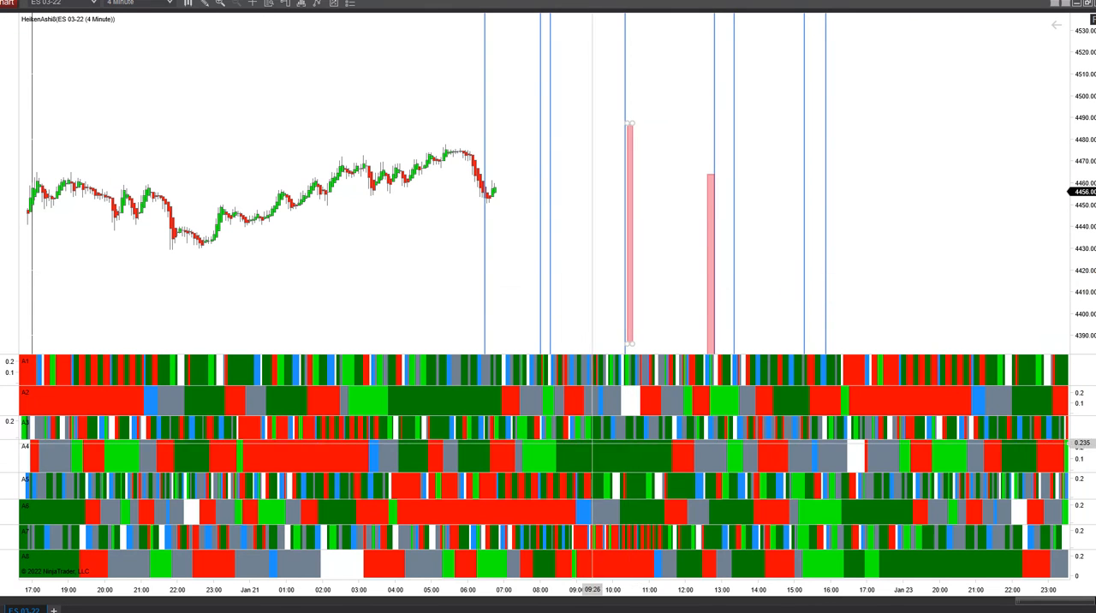
pyautogui.moveTo(634, 310)
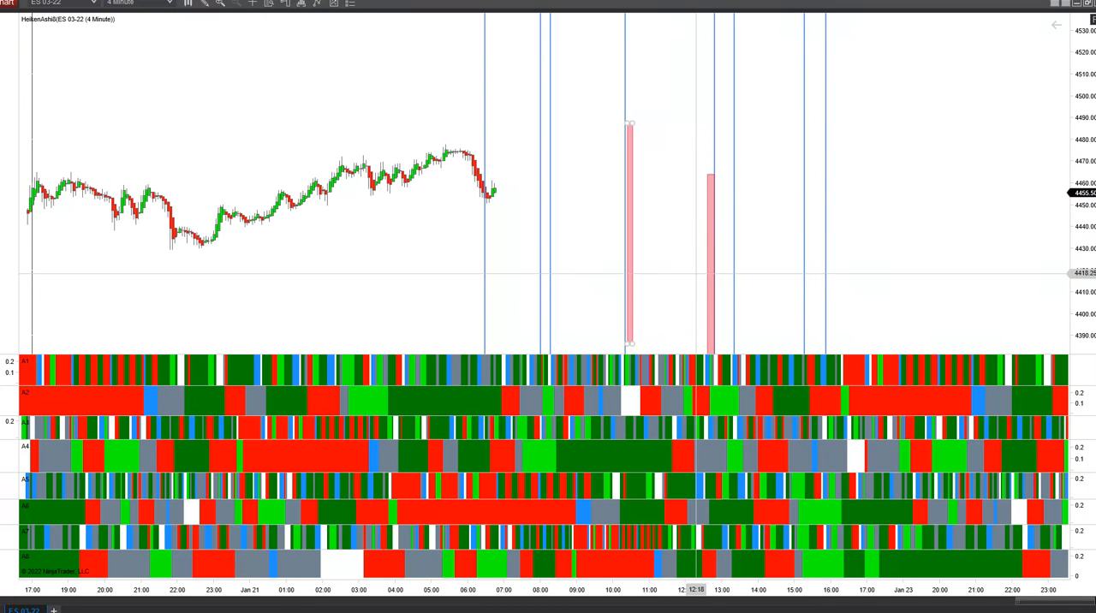
pyautogui.moveTo(711, 261)
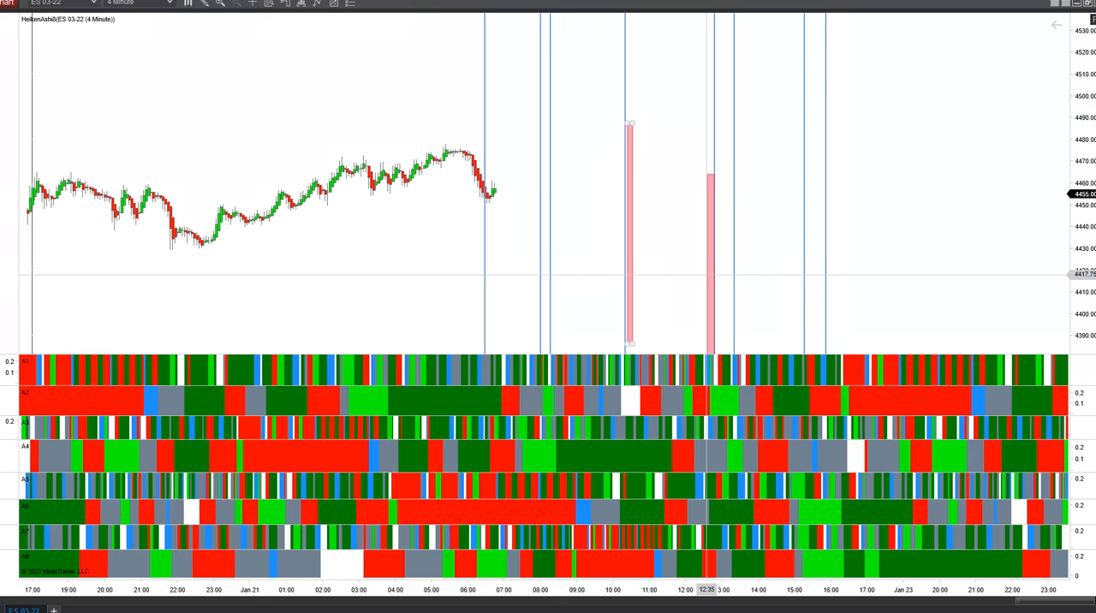
pyautogui.moveTo(713, 274)
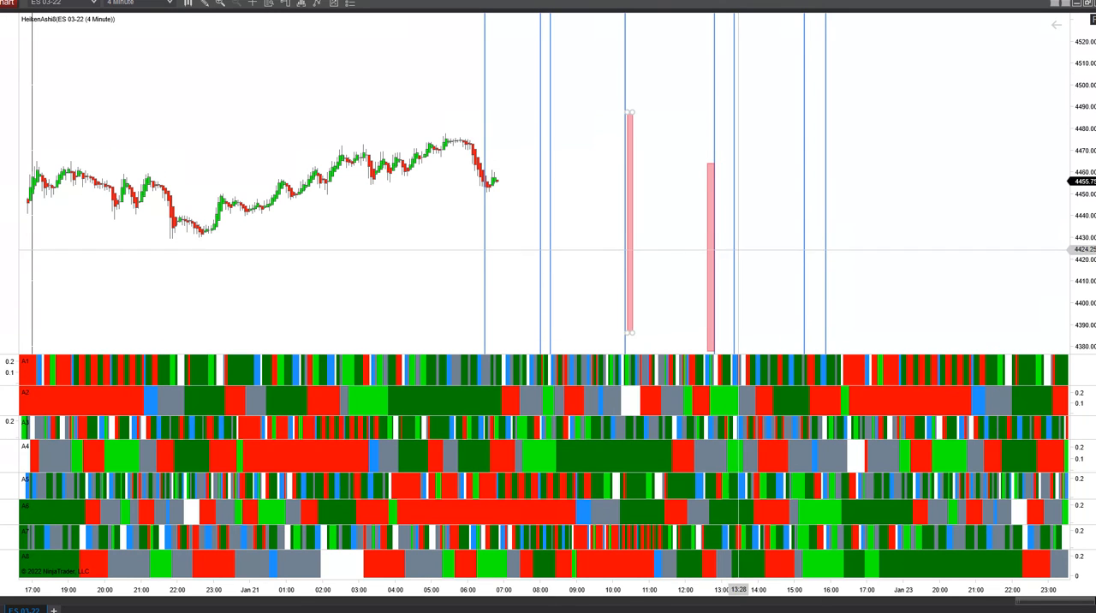
pyautogui.moveTo(733, 243)
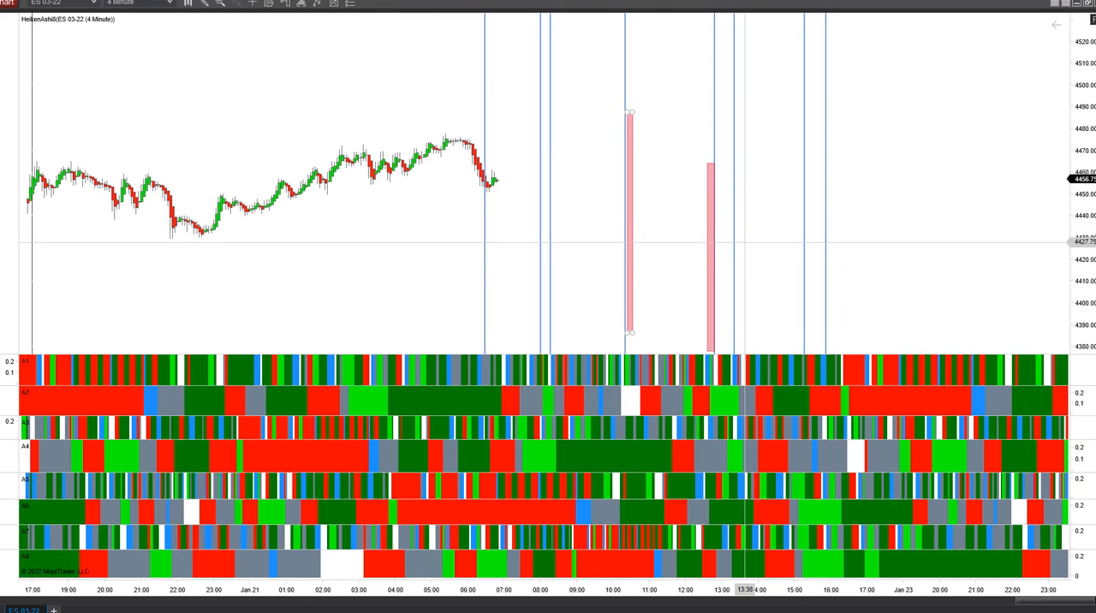
pyautogui.moveTo(819, 248)
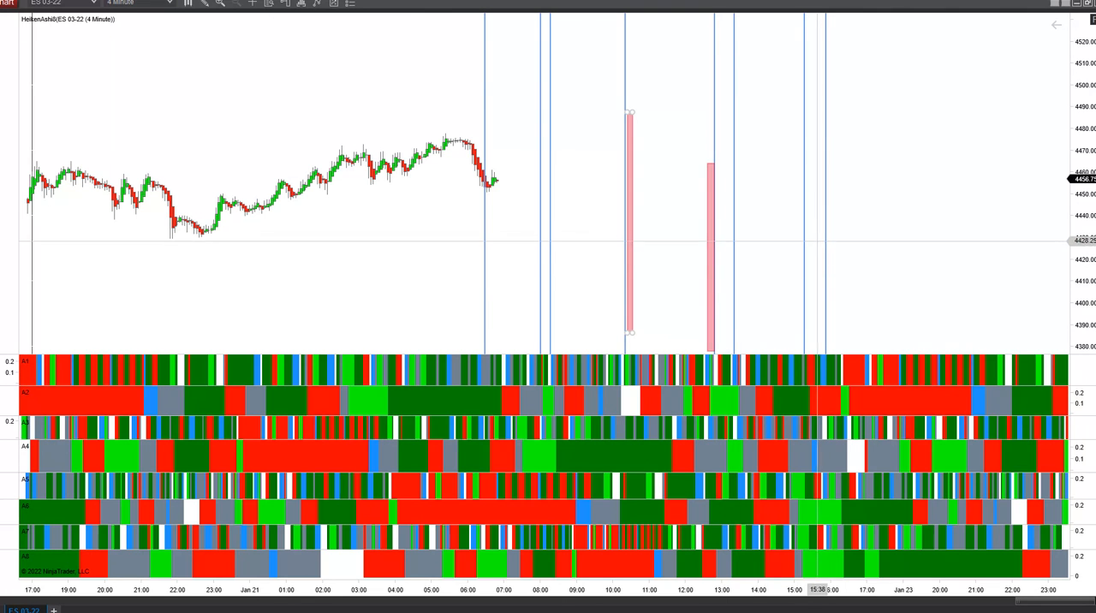
pyautogui.moveTo(805, 269)
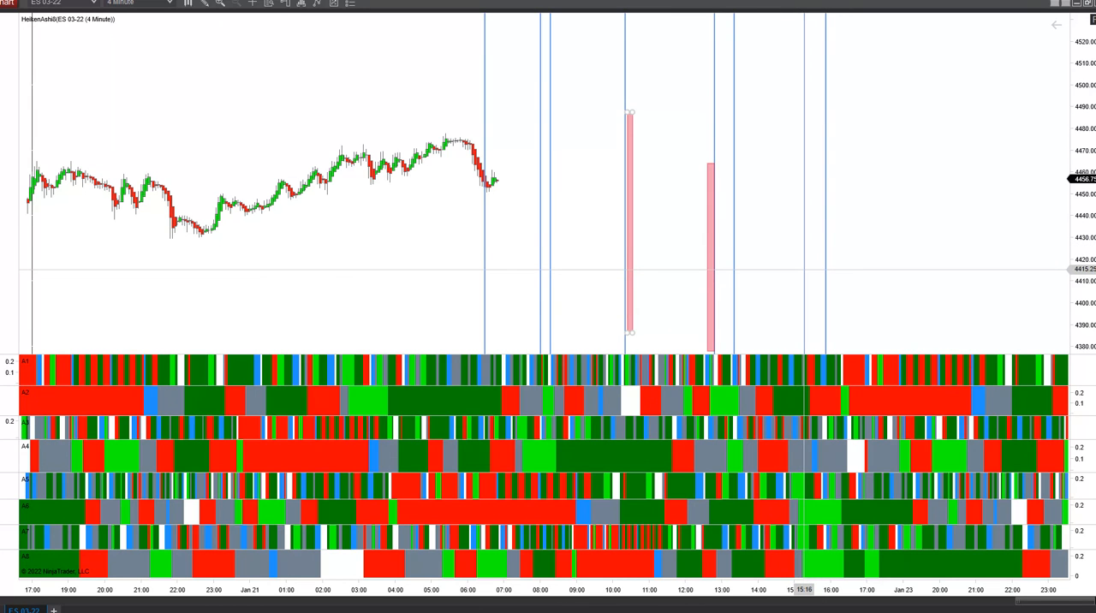